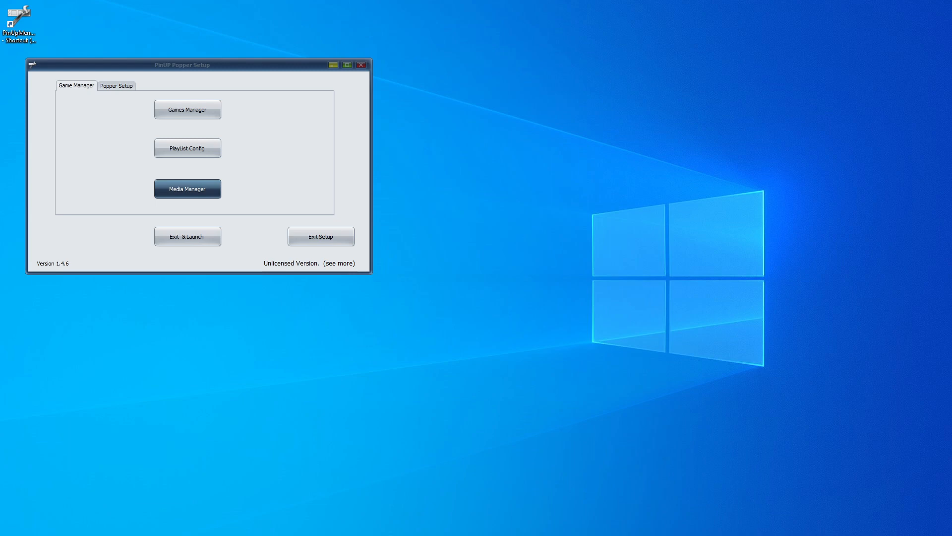
{"action": "mouse_move", "coordinate": [24, 417]}
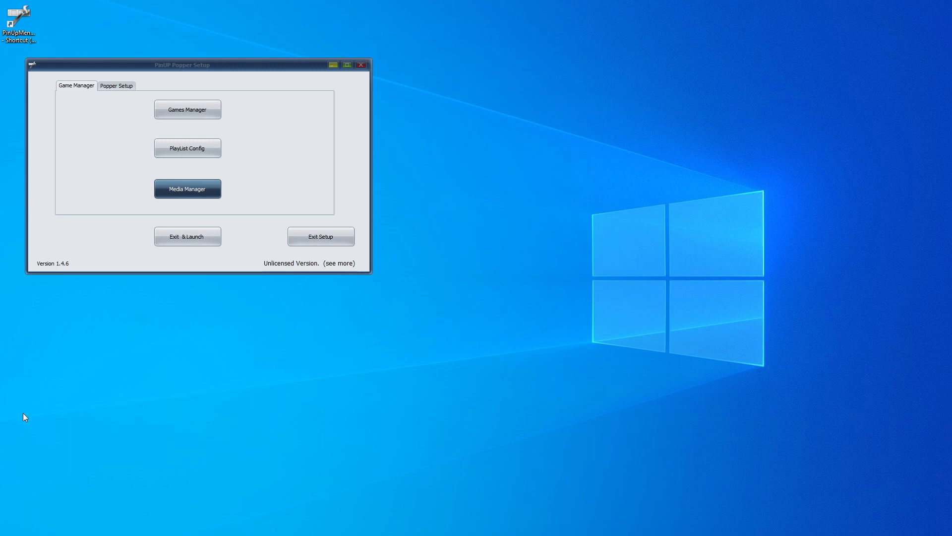
{"action": "mouse_move", "coordinate": [31, 252]}
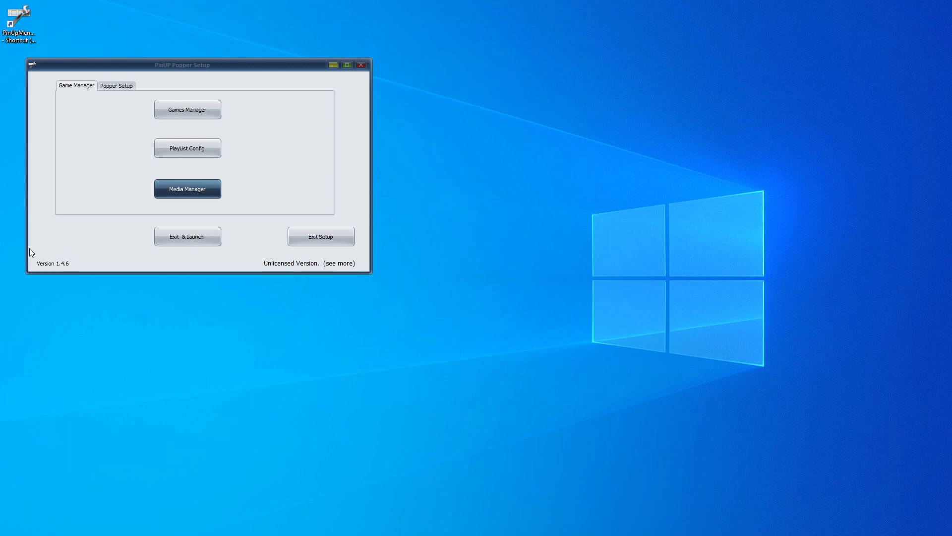
{"action": "mouse_move", "coordinate": [89, 287]}
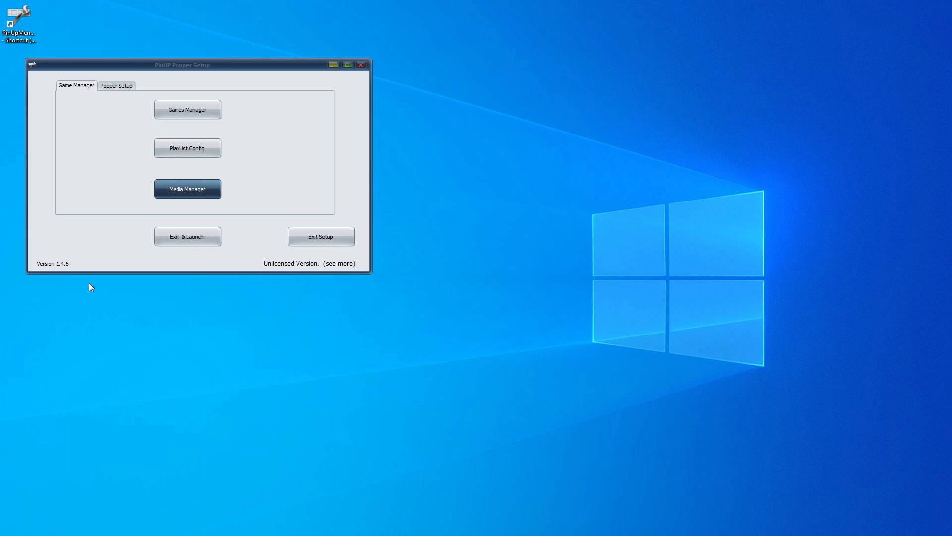
{"action": "mouse_move", "coordinate": [135, 202]}
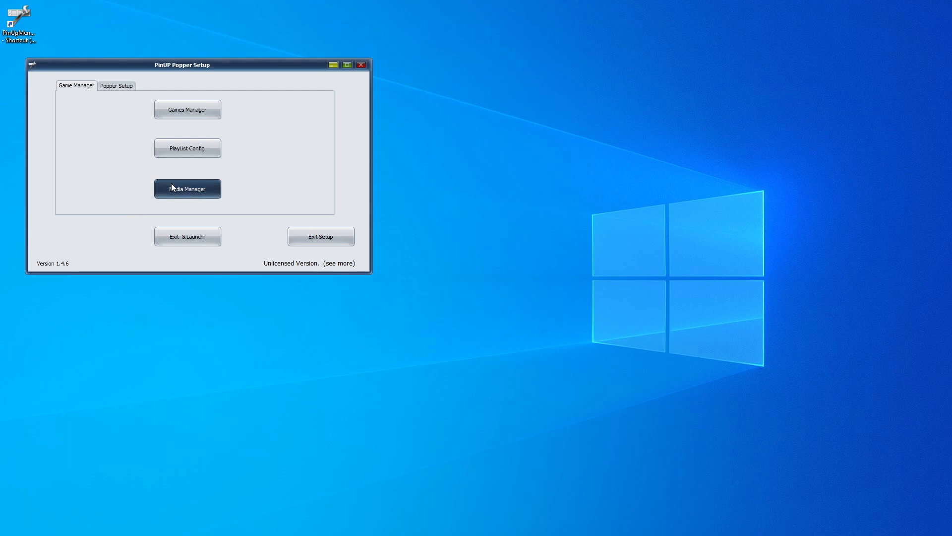
Filter Media Manager by 'mar' and select Attack from Mars (Bally 1995) for Visual Pinball X
{"action": "left_click", "coordinate": [188, 188]}
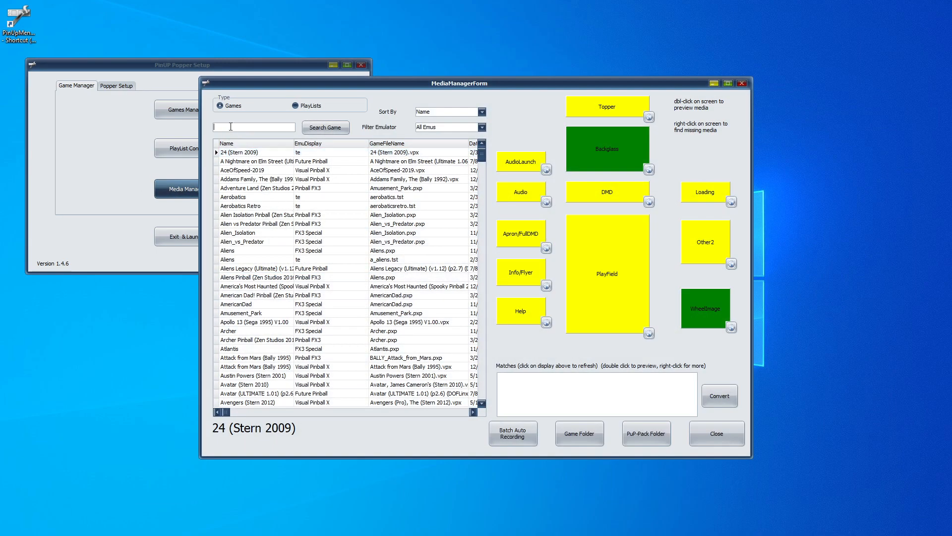
{"action": "type", "text": "mar"}
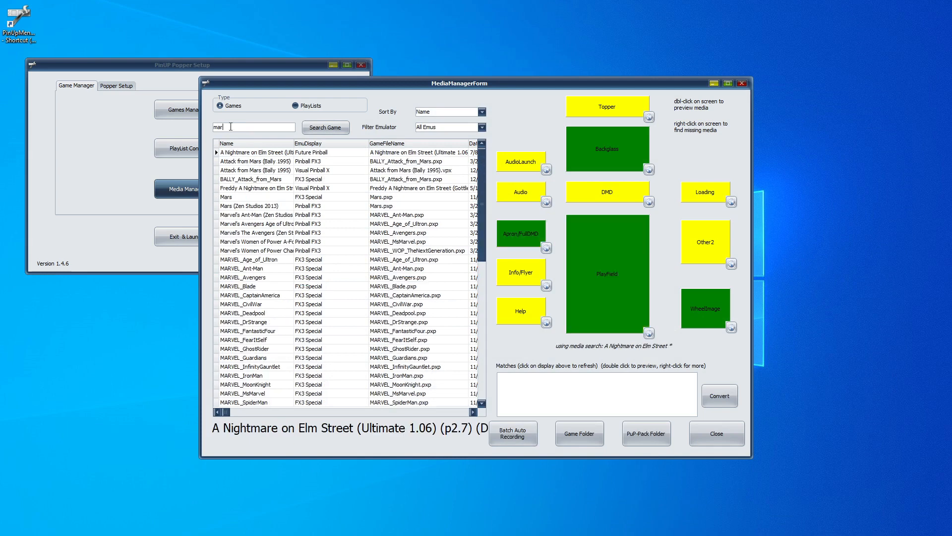
{"action": "mouse_move", "coordinate": [255, 153]}
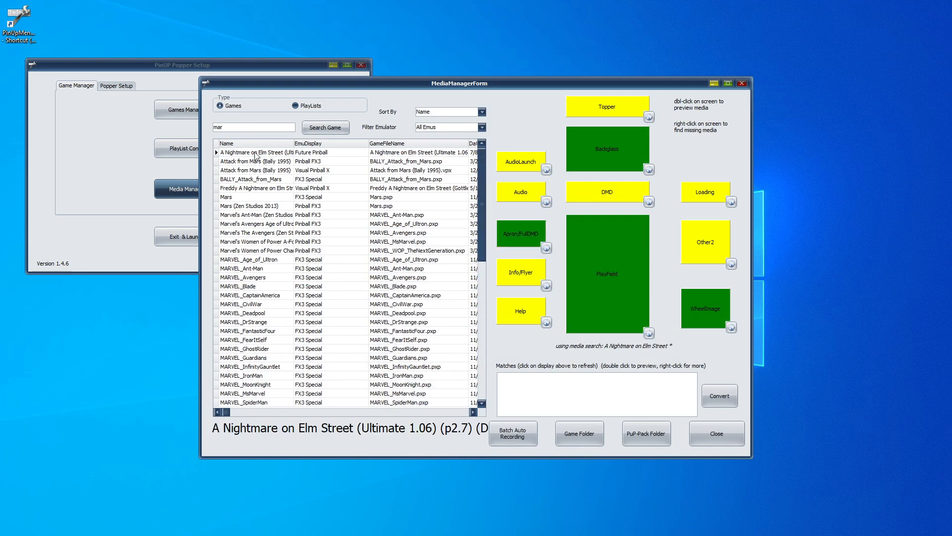
{"action": "left_click", "coordinate": [255, 169]}
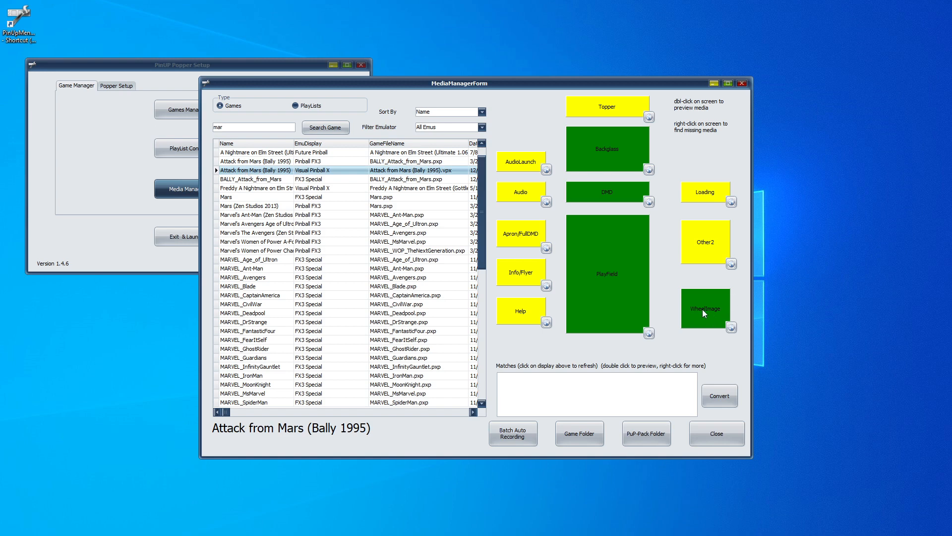
Remove the existing WheelImage .png from Attack from Mars' match list
{"action": "left_click", "coordinate": [704, 307]}
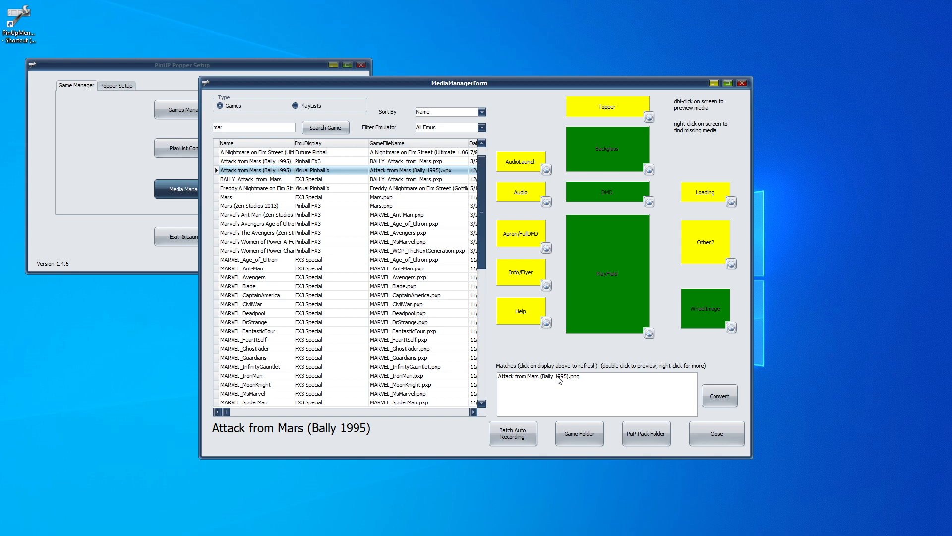
{"action": "mouse_move", "coordinate": [574, 379]}
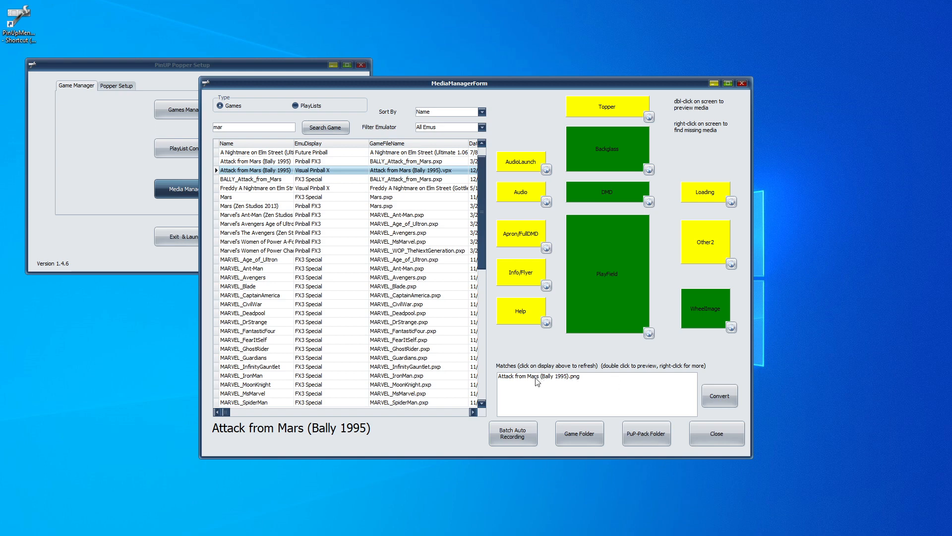
{"action": "right_click", "coordinate": [535, 375]}
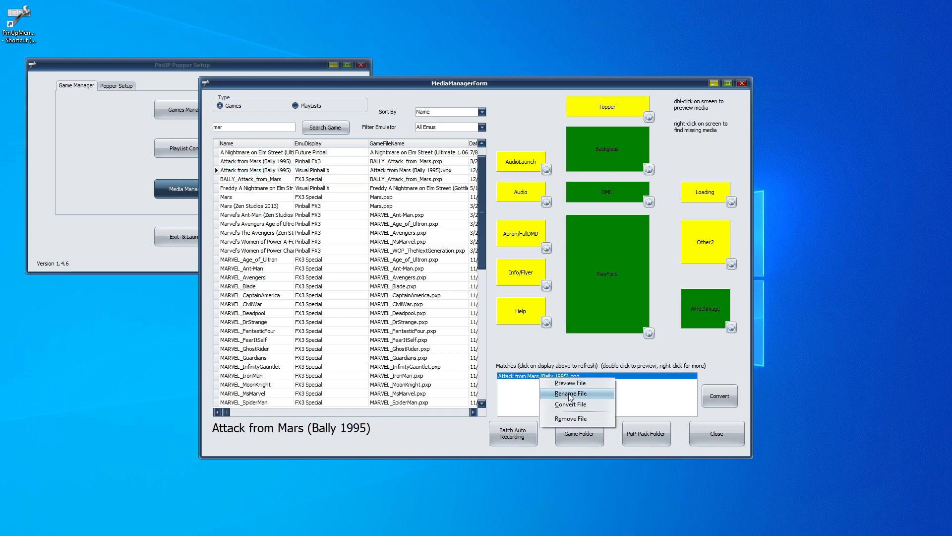
{"action": "left_click", "coordinate": [570, 418]}
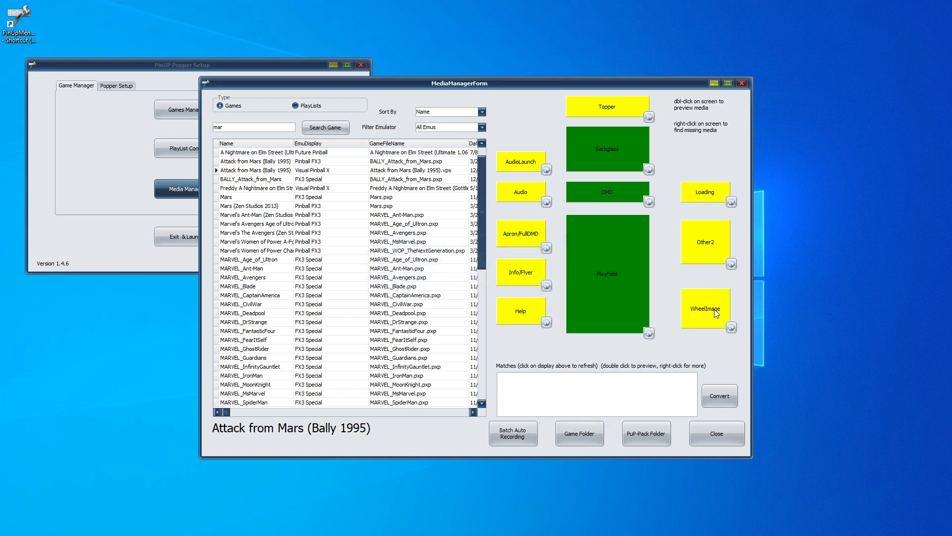
{"action": "mouse_move", "coordinate": [264, 321]}
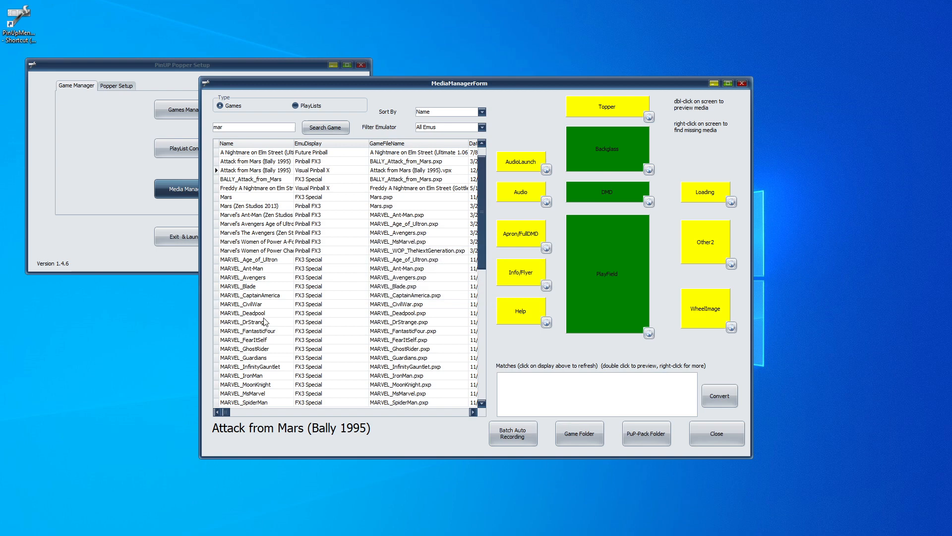
{"action": "mouse_move", "coordinate": [706, 315]}
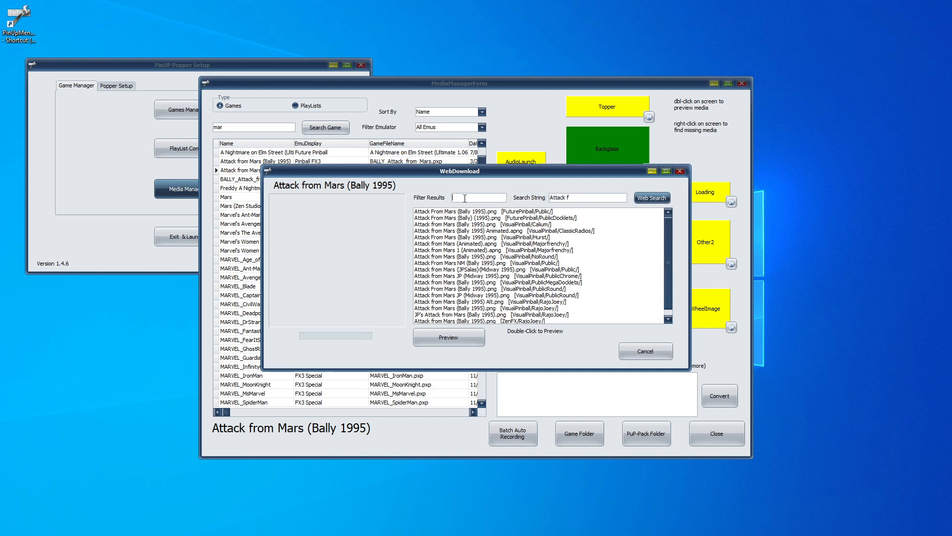
Filter WebDownload by 'ani' and use the first Animated.apng result as the wheel image
{"action": "type", "text": "ani"}
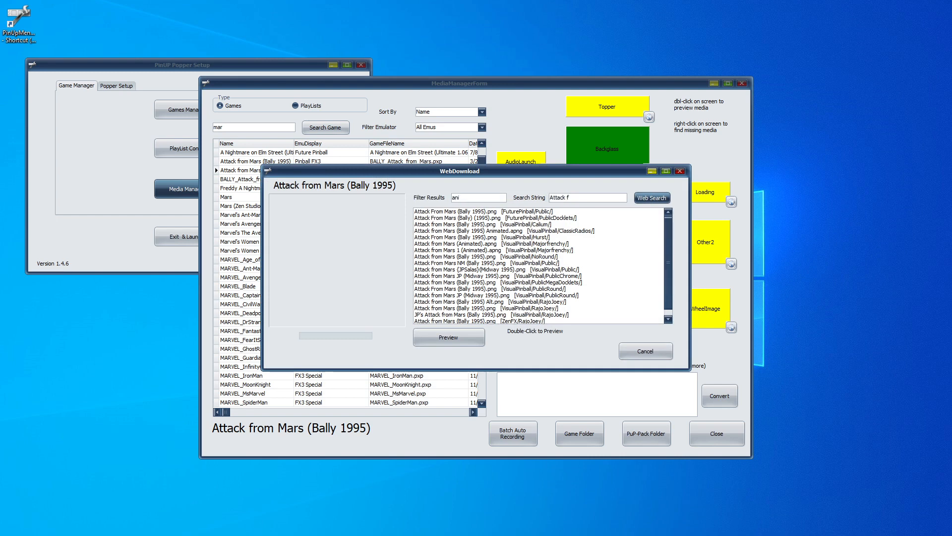
{"action": "type", "text": "ani"}
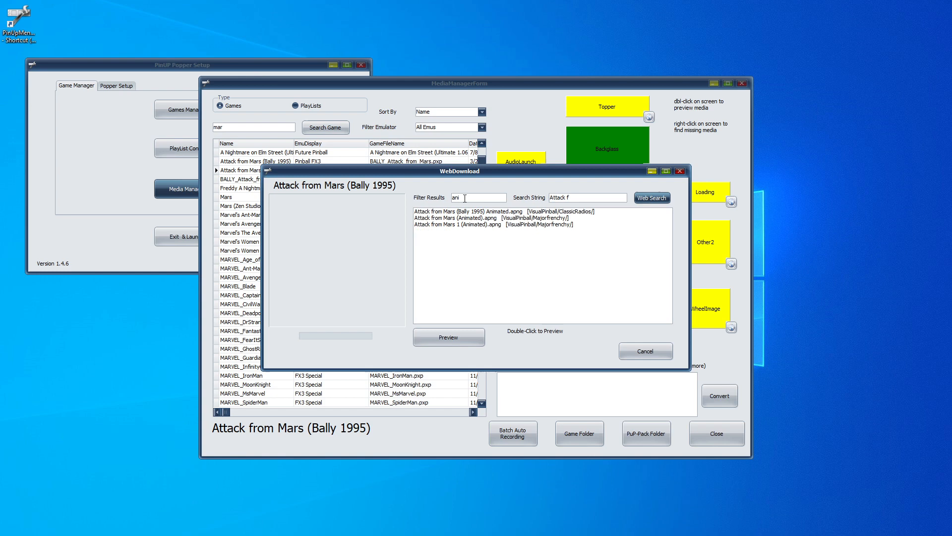
{"action": "mouse_move", "coordinate": [478, 225]}
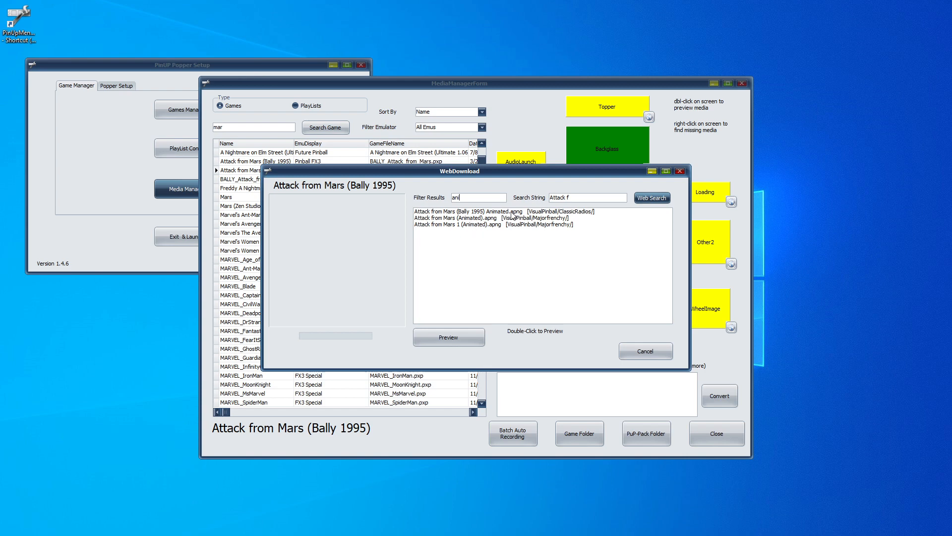
{"action": "mouse_move", "coordinate": [483, 237]}
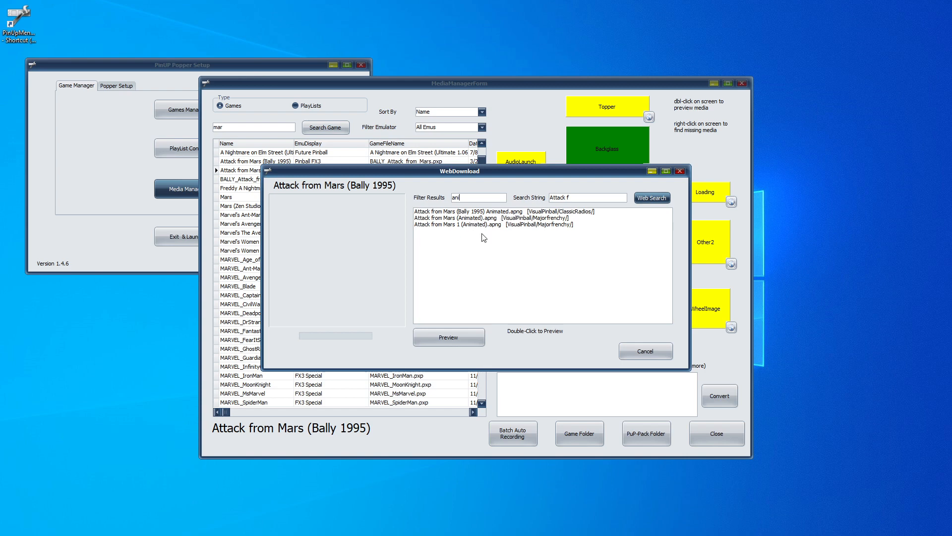
{"action": "mouse_move", "coordinate": [451, 228]}
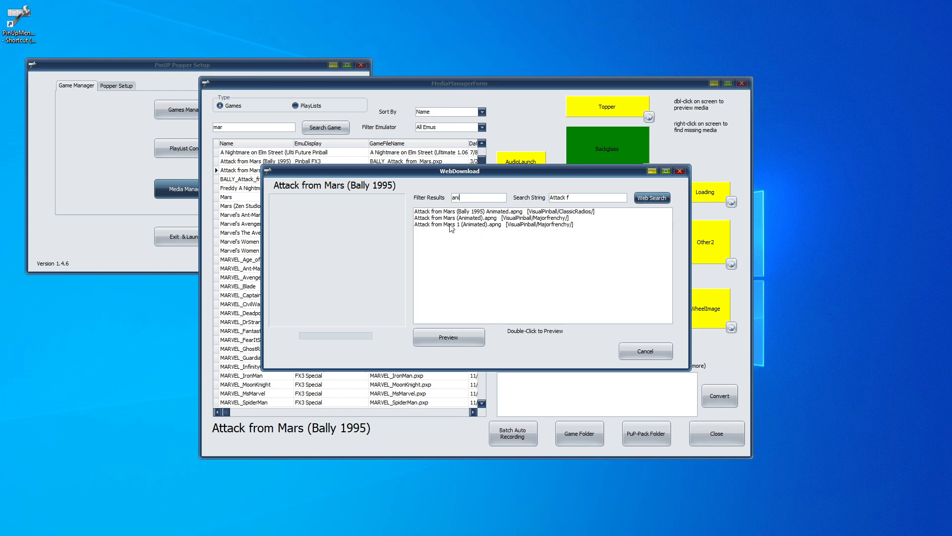
{"action": "left_click", "coordinate": [486, 217]}
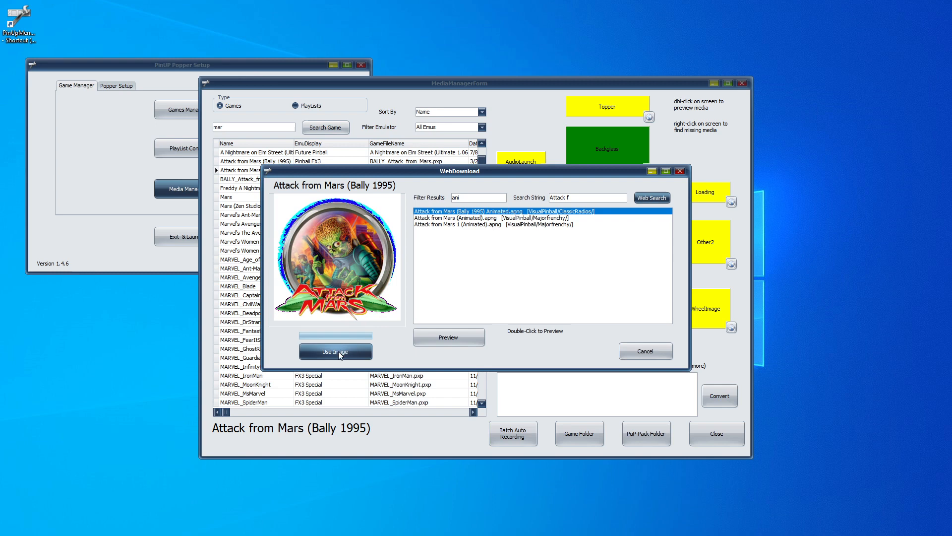
{"action": "left_click", "coordinate": [334, 351]}
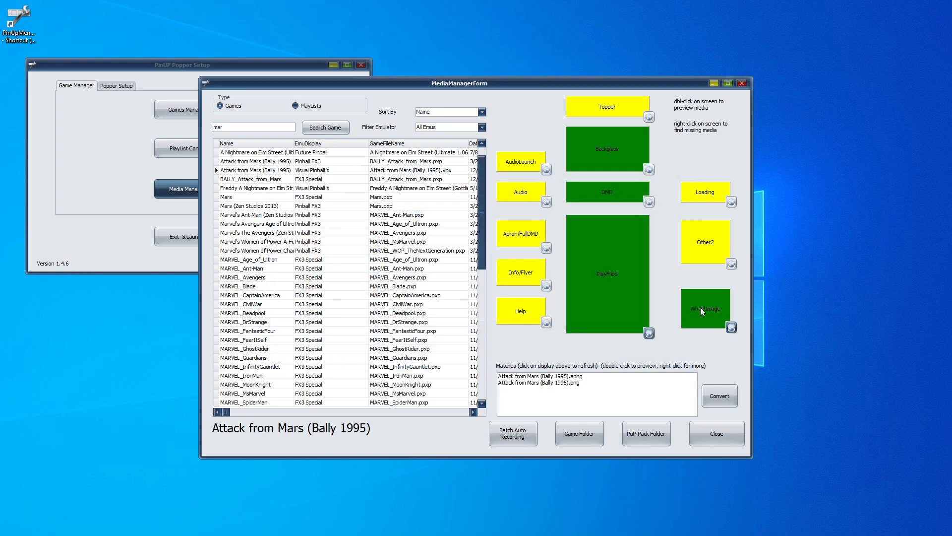
{"action": "left_click", "coordinate": [540, 375]}
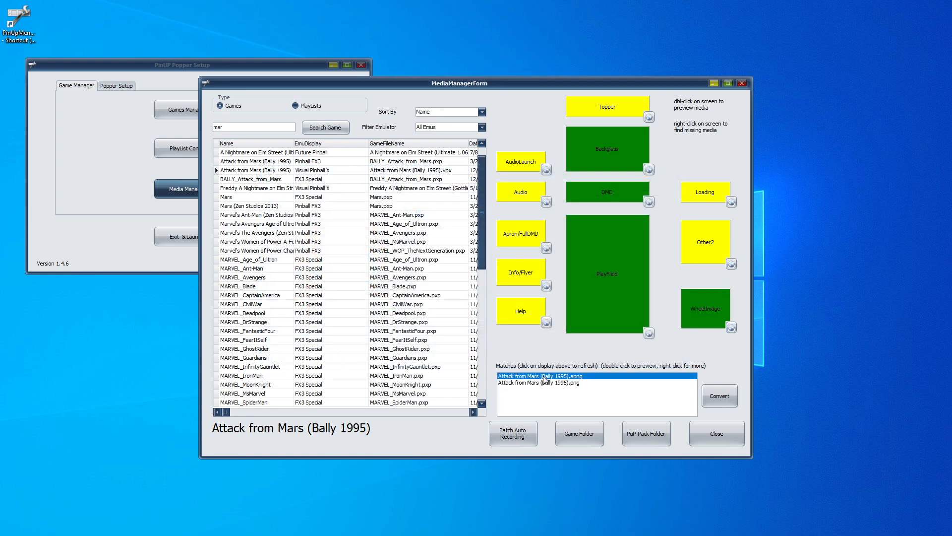
{"action": "mouse_move", "coordinate": [567, 383]}
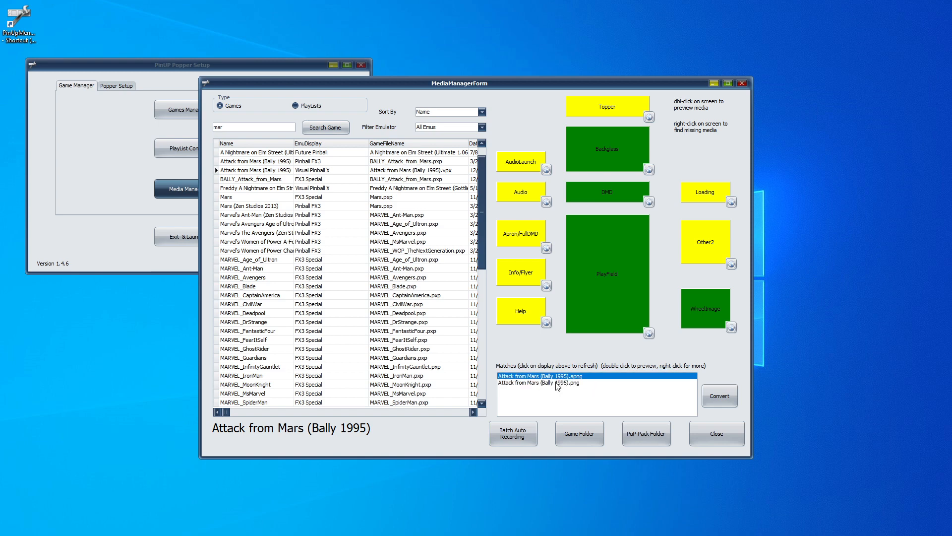
{"action": "left_click", "coordinate": [557, 383]}
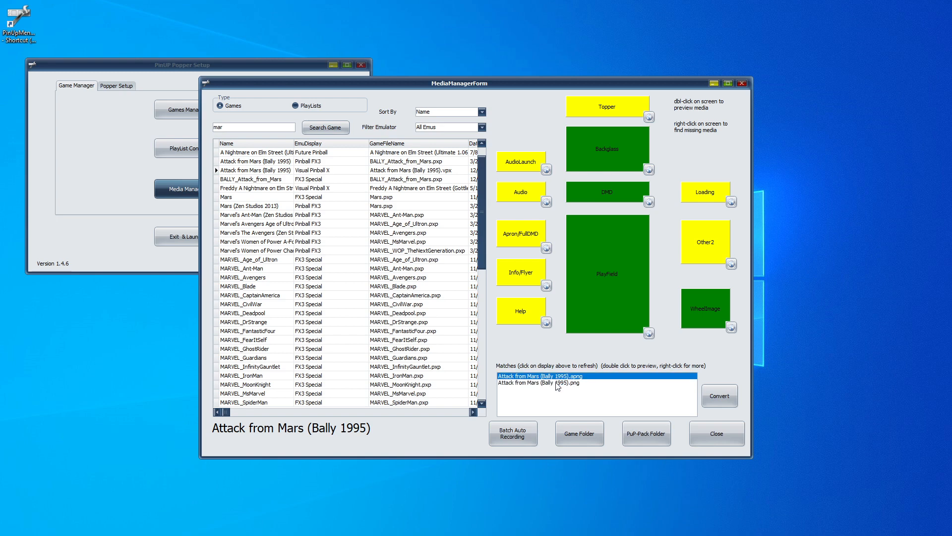
{"action": "left_click", "coordinate": [543, 383]}
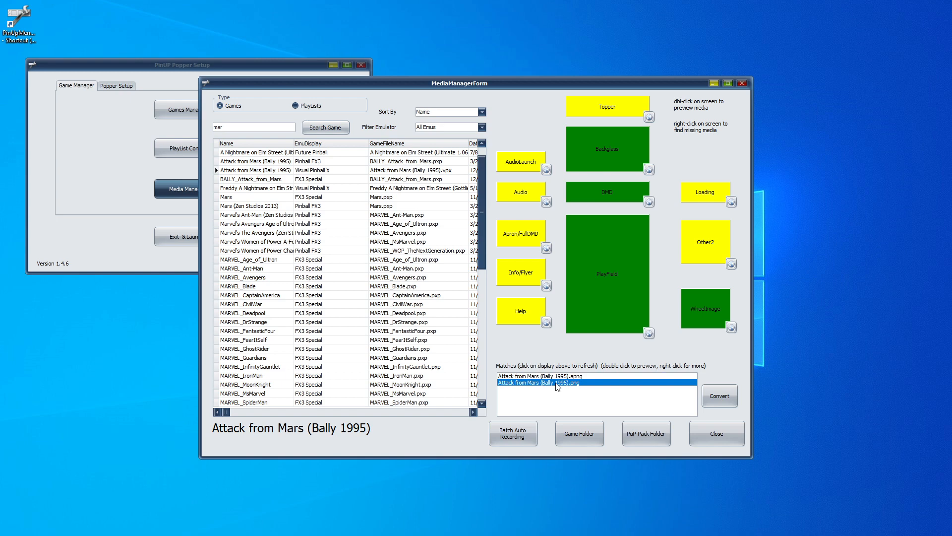
{"action": "mouse_move", "coordinate": [583, 388]}
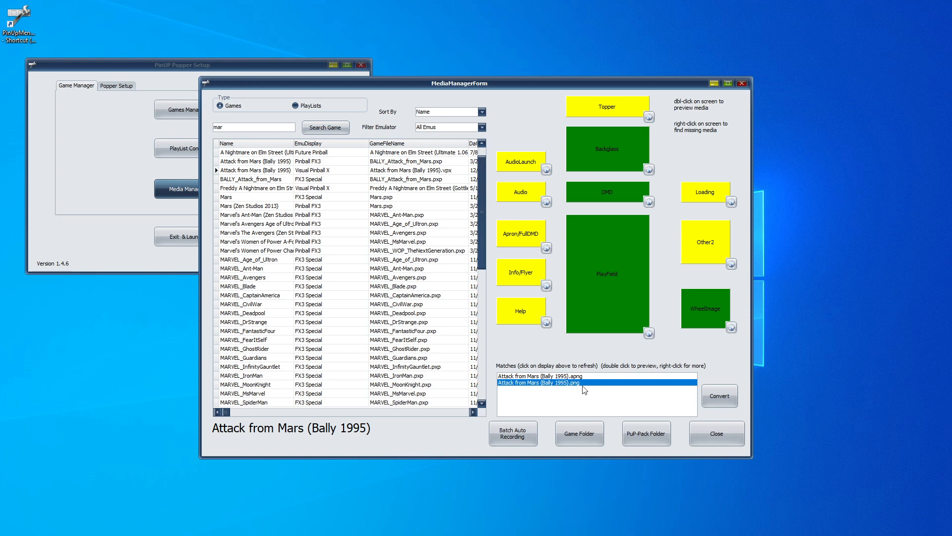
{"action": "mouse_move", "coordinate": [580, 389]}
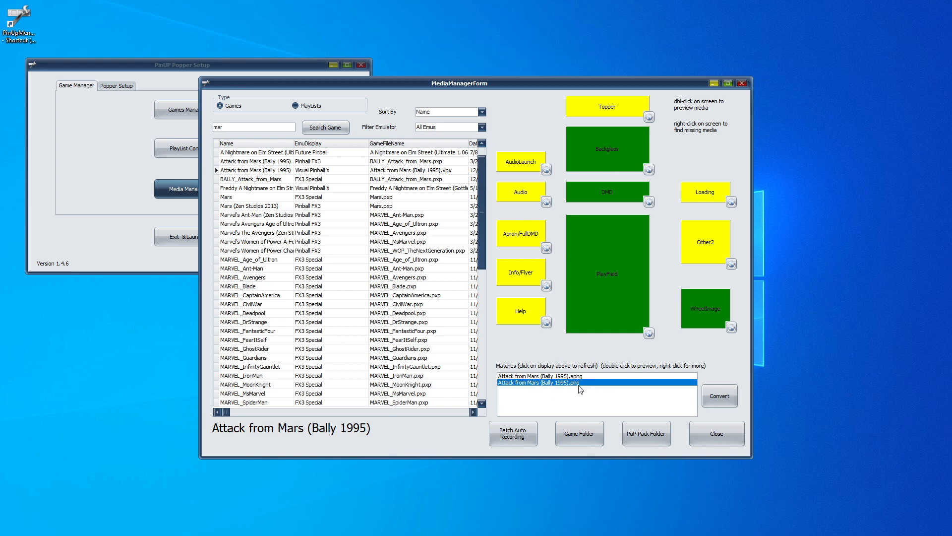
{"action": "mouse_move", "coordinate": [610, 431]}
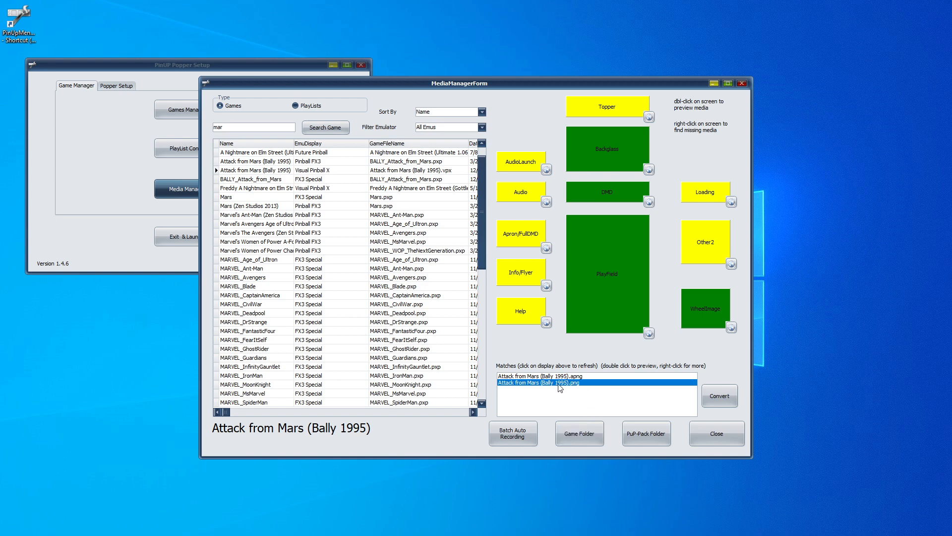
Delete the static .png wheel file, keeping only the animated APNG match
{"action": "right_click", "coordinate": [559, 383]}
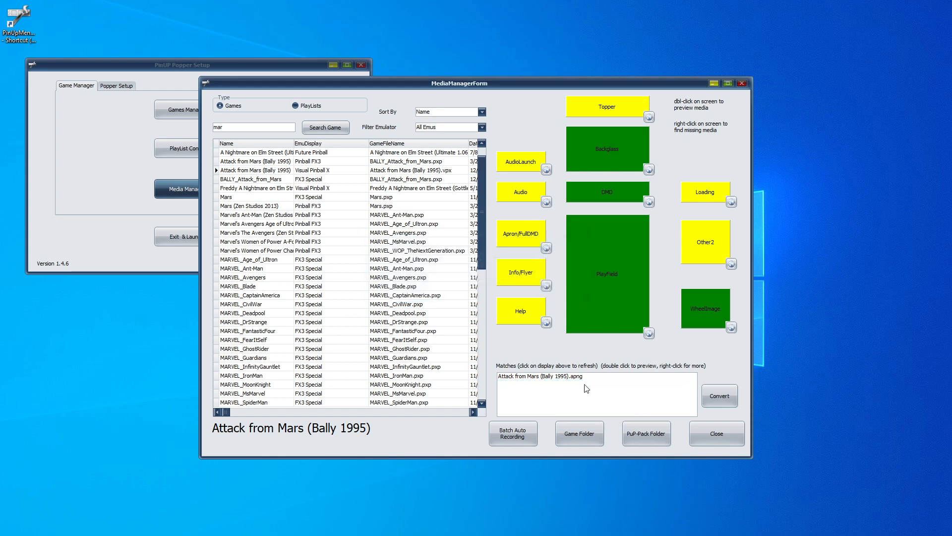
{"action": "mouse_move", "coordinate": [569, 398]}
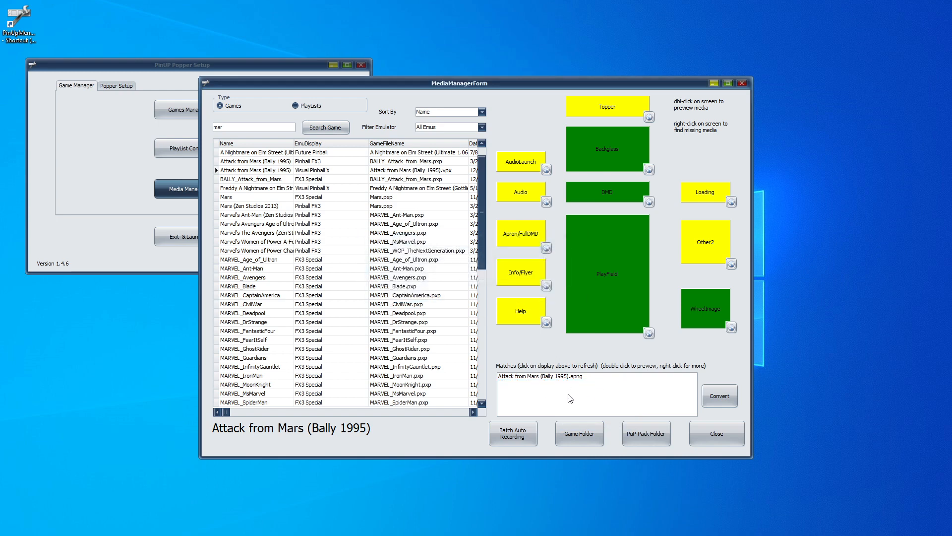
{"action": "mouse_move", "coordinate": [581, 396]}
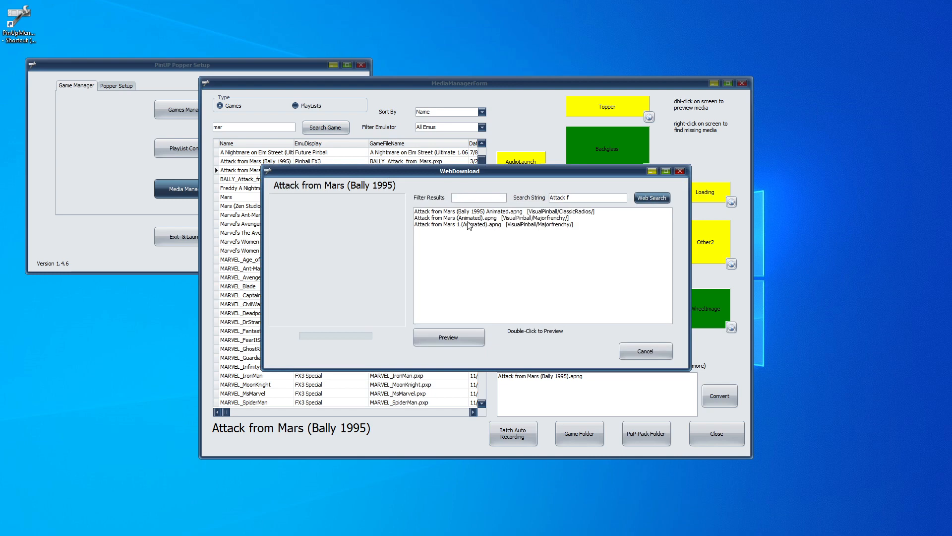
Use a Munsti .png web result as wheel image and select it alongside the APNG
{"action": "left_click", "coordinate": [650, 197]}
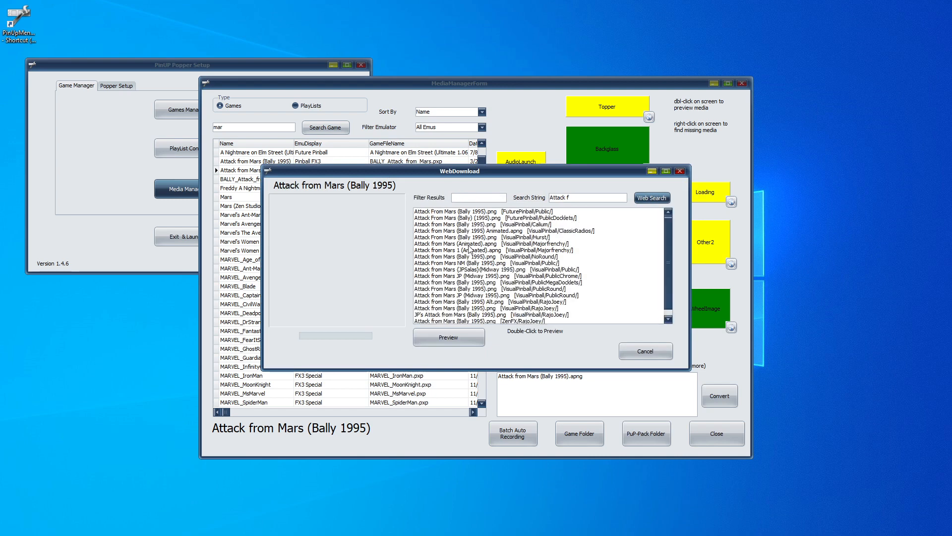
{"action": "left_click", "coordinate": [480, 238]}
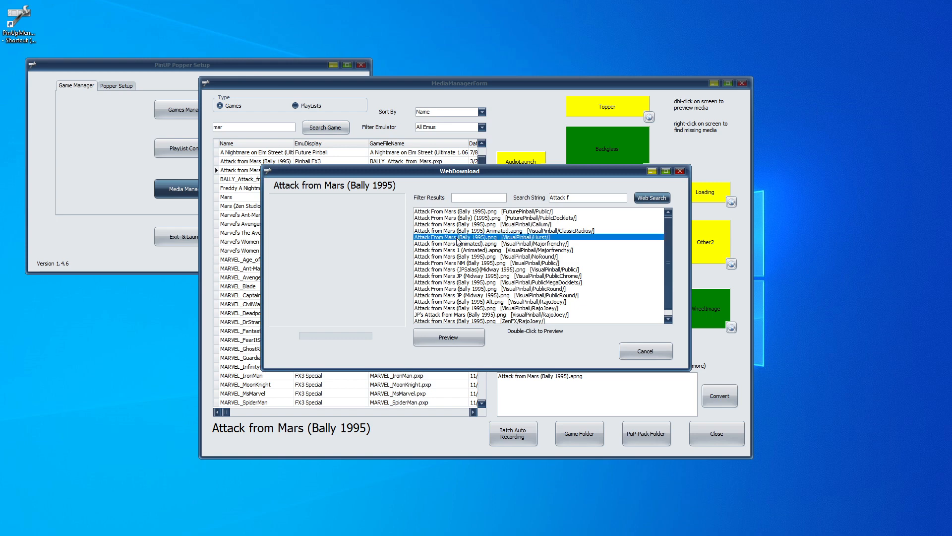
{"action": "left_click", "coordinate": [645, 350]}
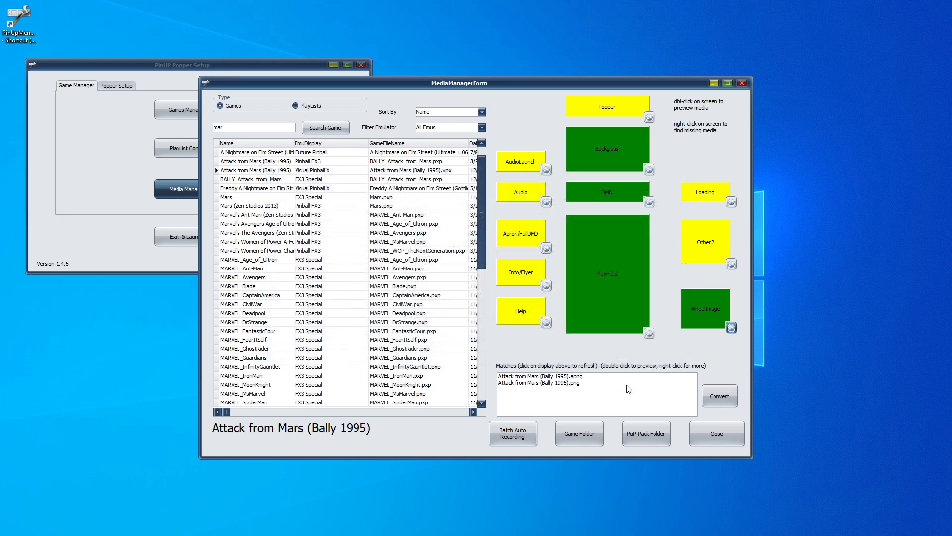
{"action": "left_click", "coordinate": [541, 382]}
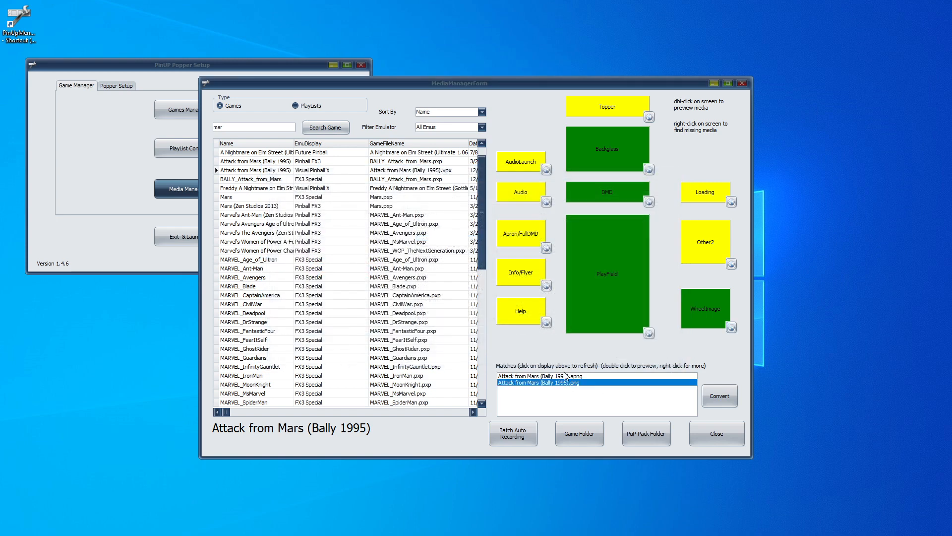